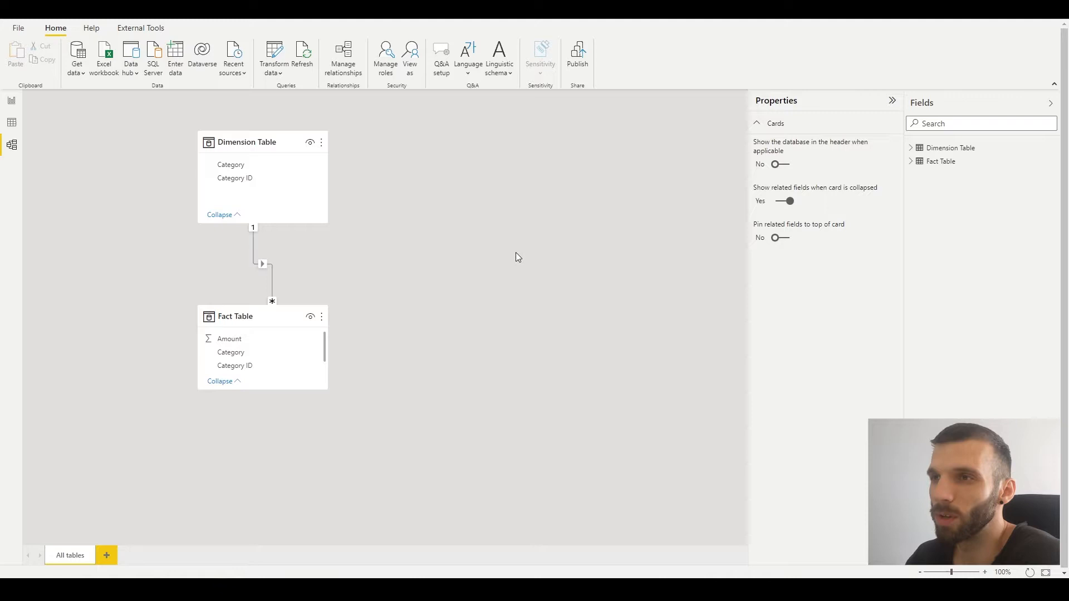
mouse_move(378, 288)
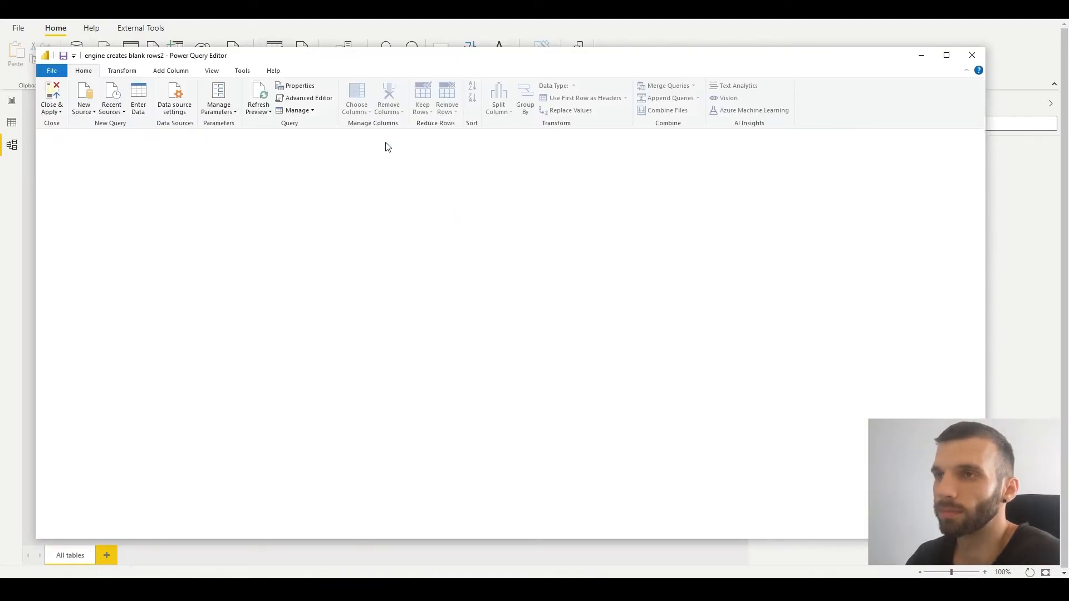
Review the Dimension Table and Fact Table queries' data, then leave the query editor.
click(81, 157)
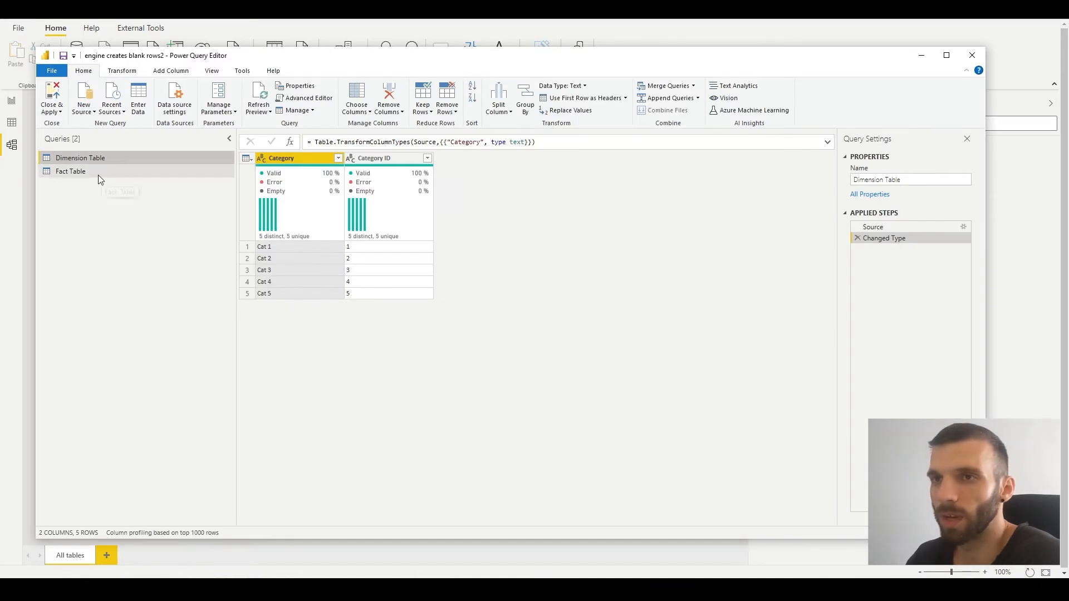
click(72, 171)
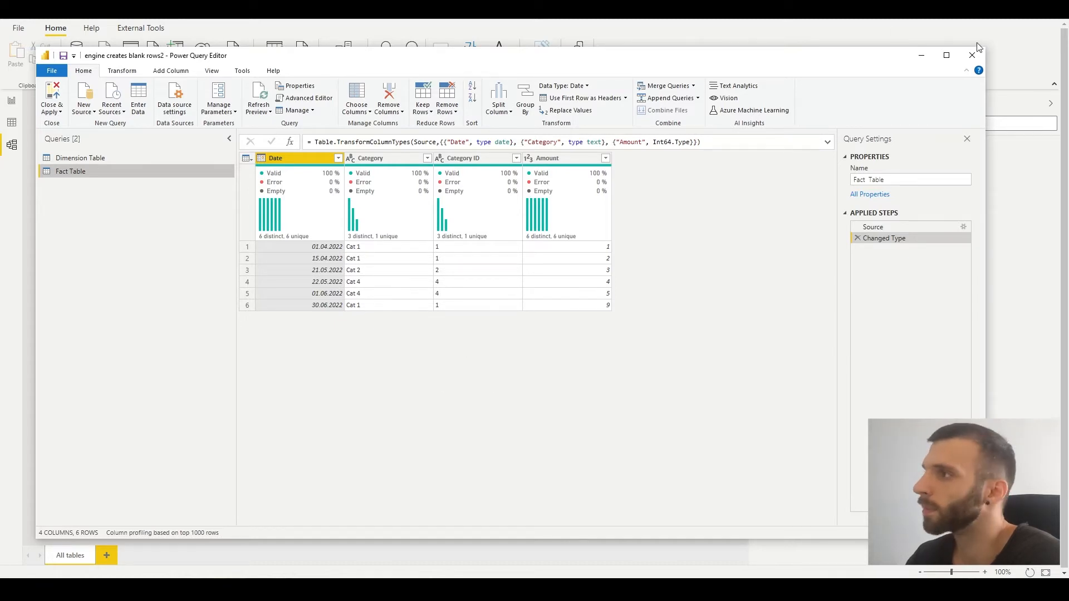
click(52, 99)
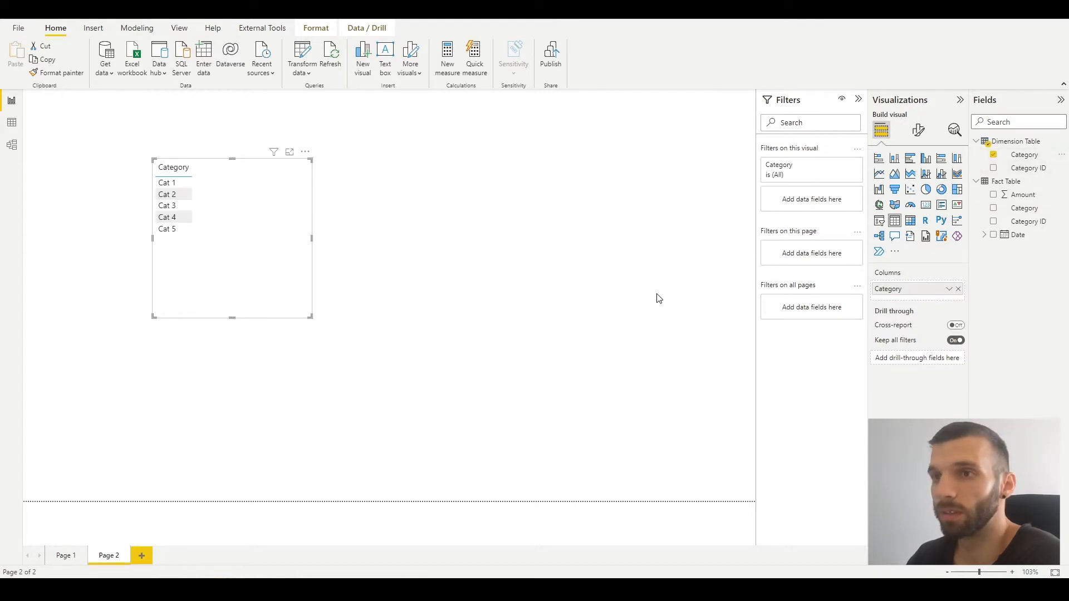
mouse_move(490, 301)
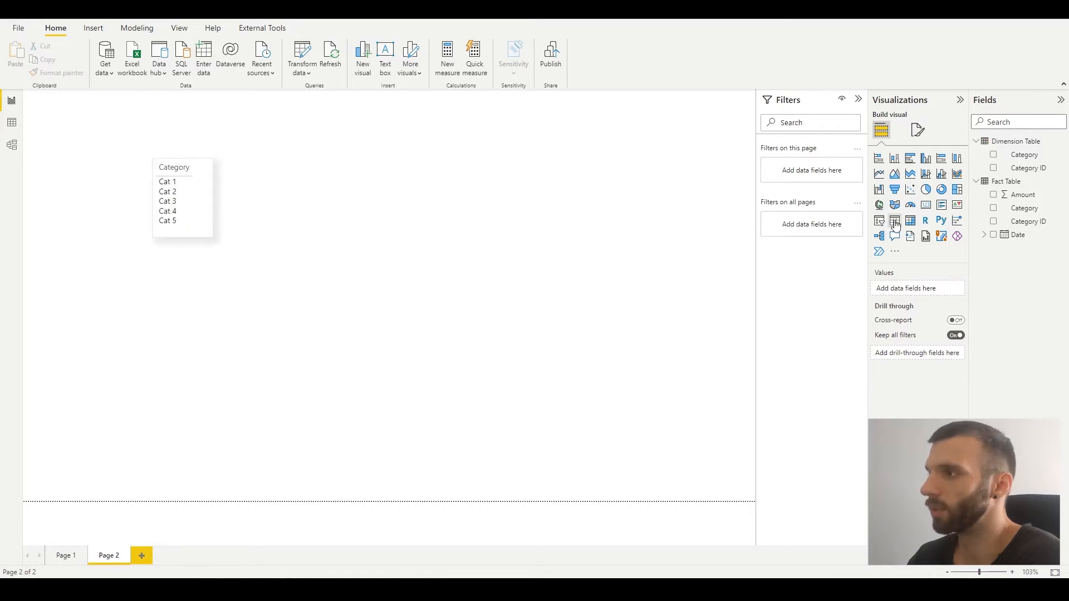
Add a table visual of Fact Table Category with Amount totals (total 24).
click(894, 220)
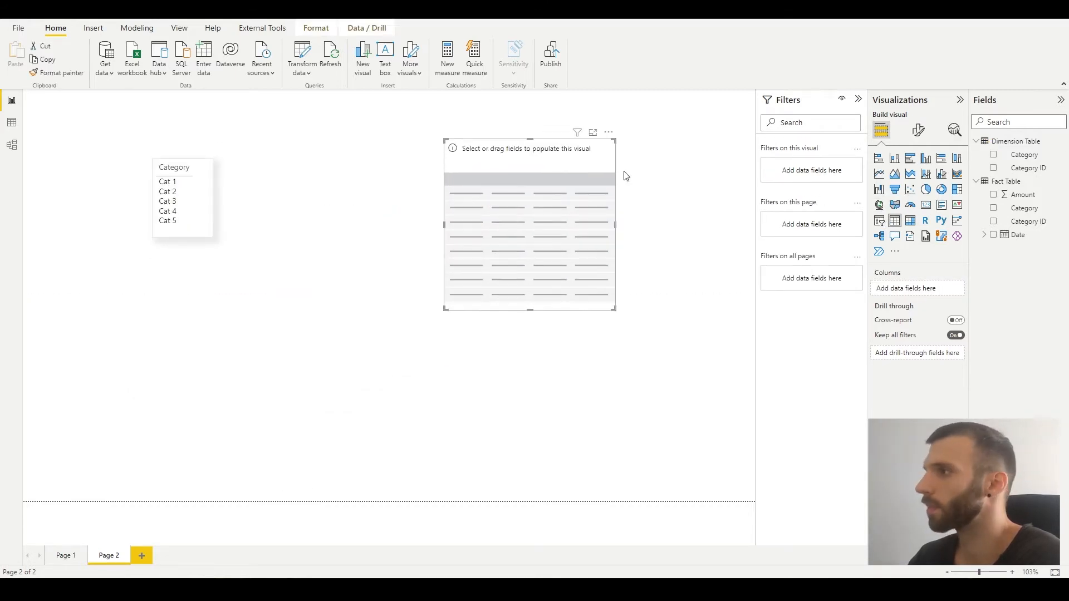
click(993, 209)
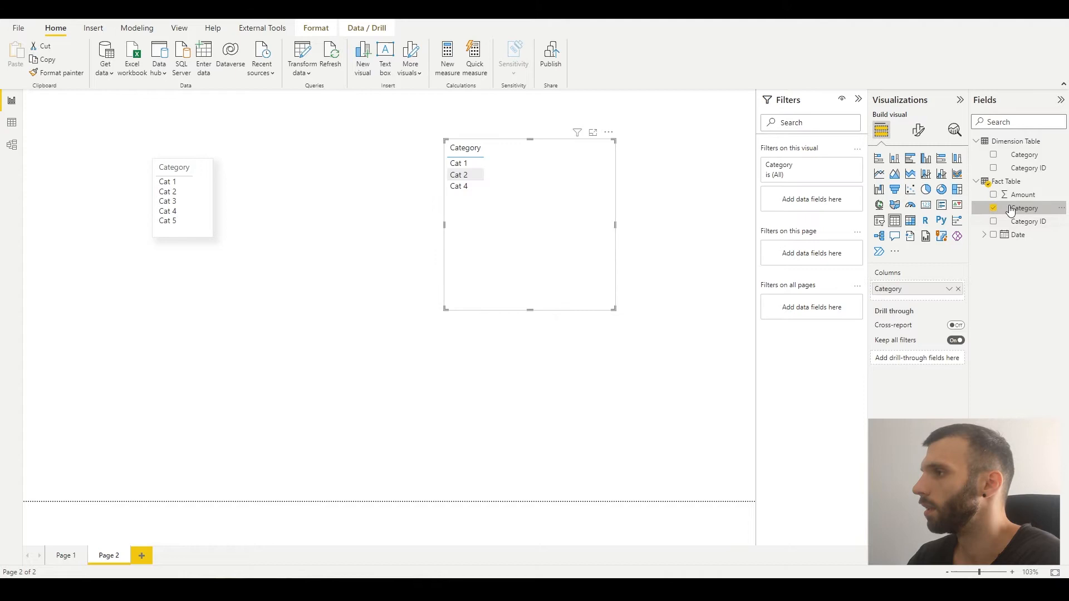
click(993, 193)
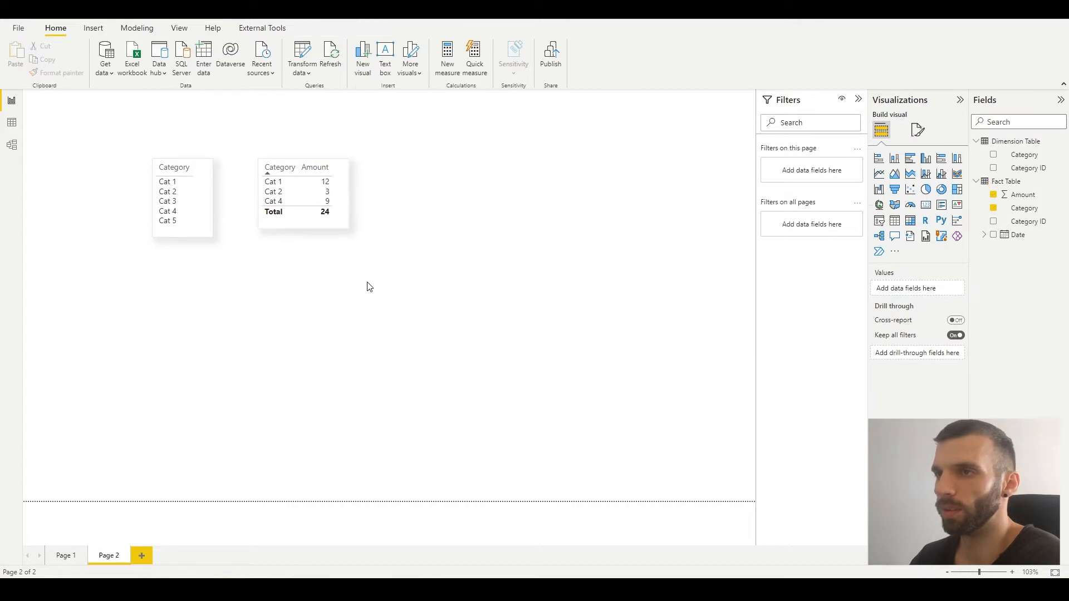
click(957, 159)
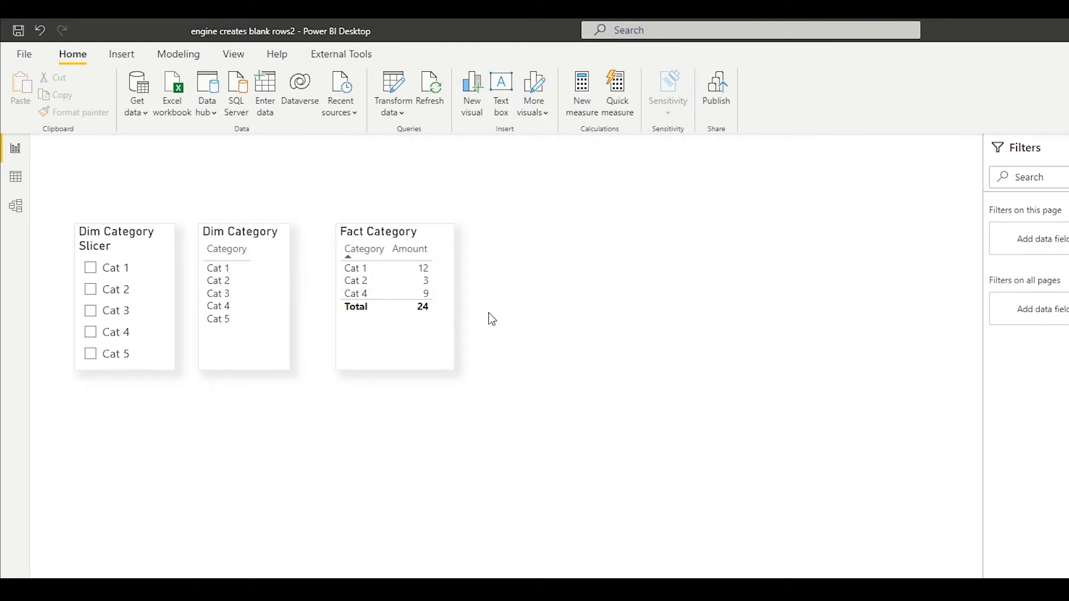
mouse_move(177, 445)
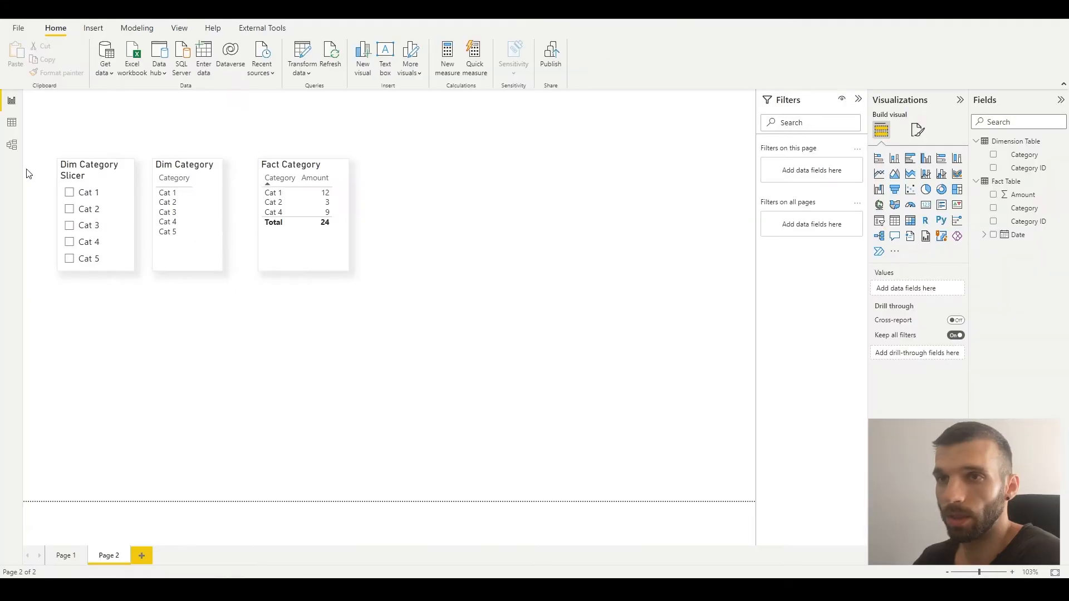
click(11, 145)
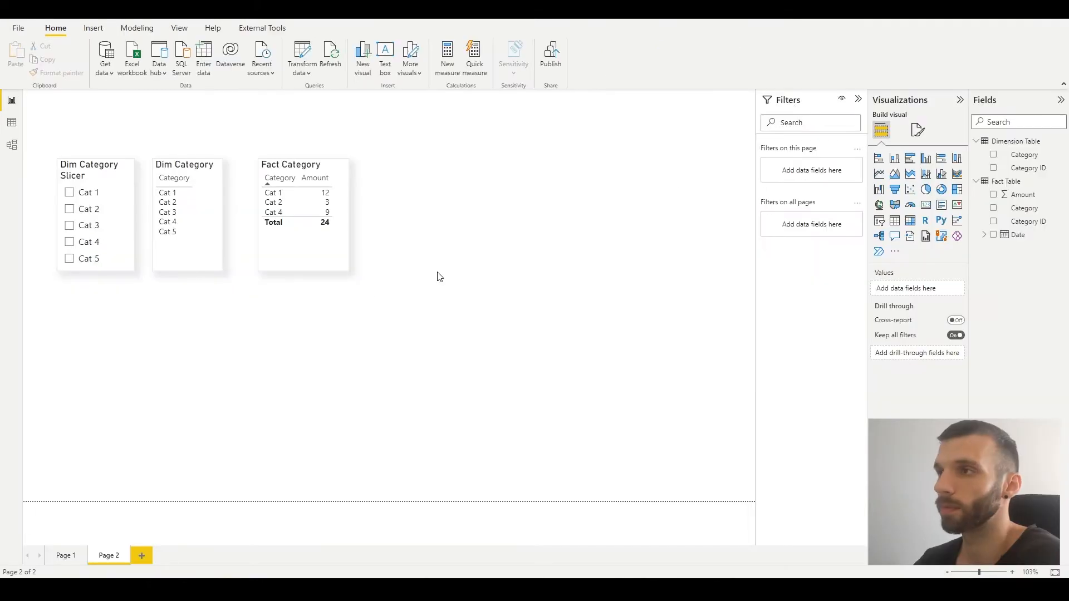
mouse_move(335, 344)
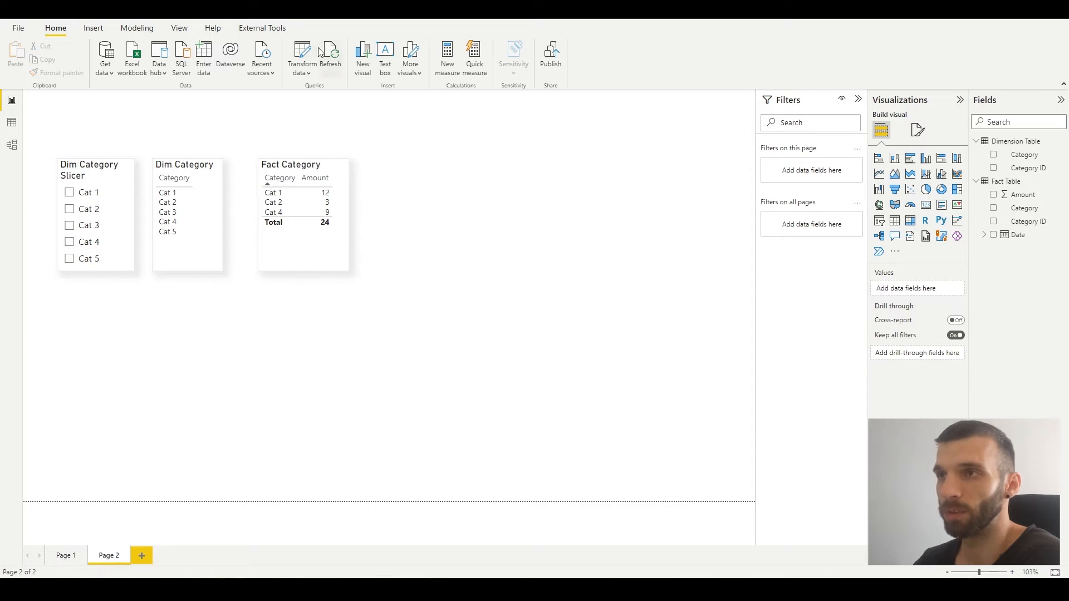
Add a 01.01.2023 Dog row worth 10 to the Fact Table source and confirm it.
click(302, 58)
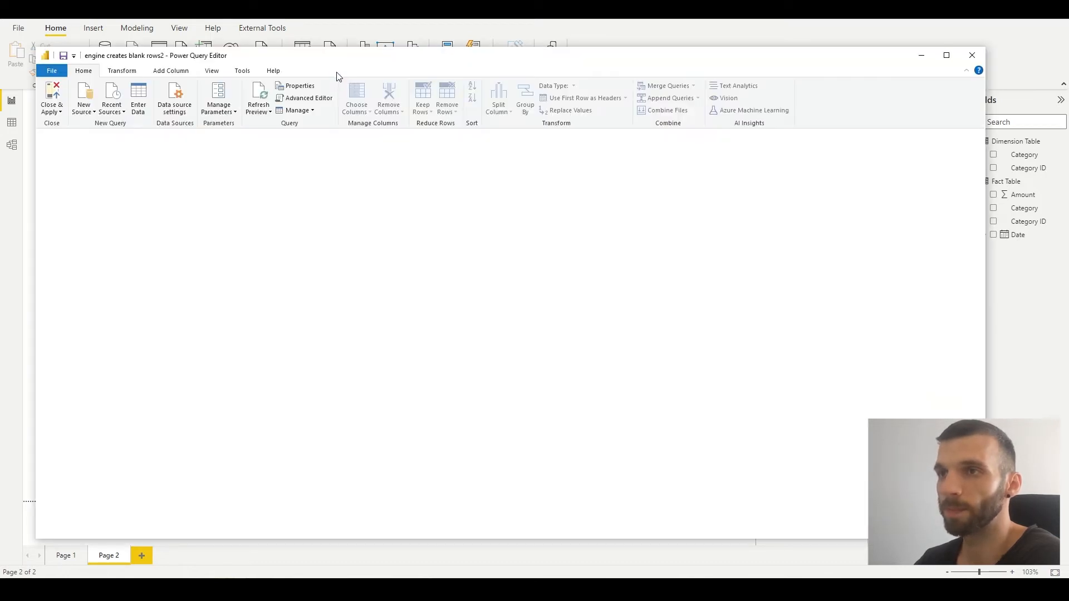
click(70, 171)
text(1)
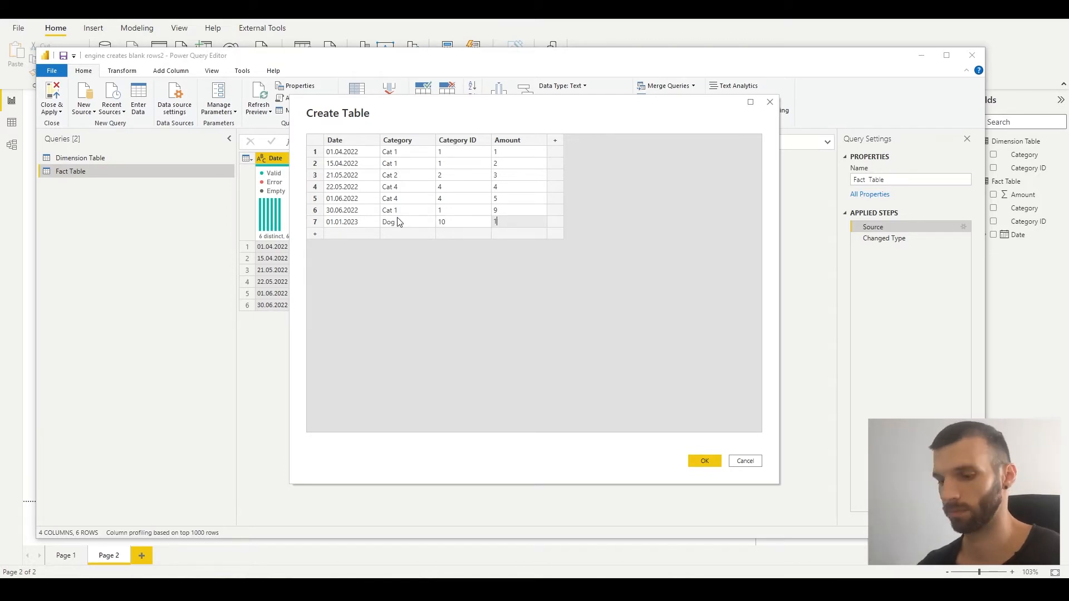
click(704, 461)
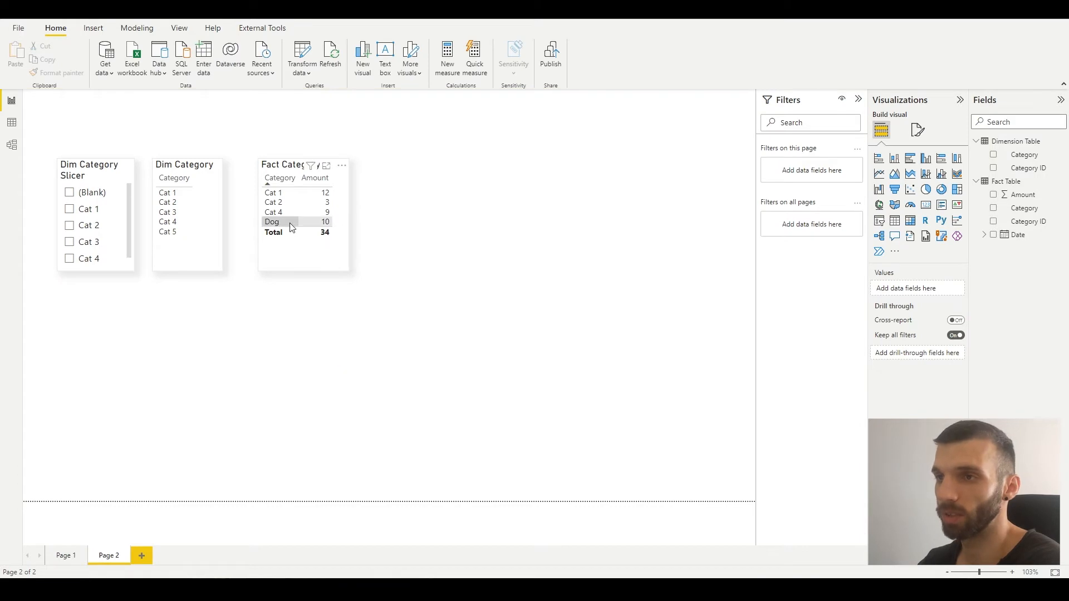
mouse_move(289, 225)
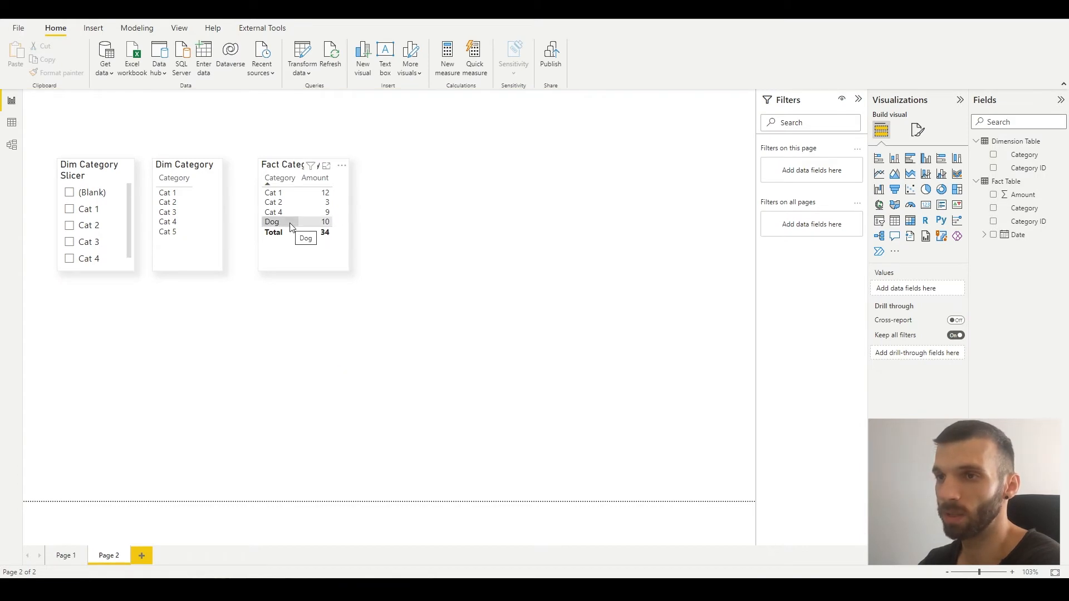
mouse_move(196, 253)
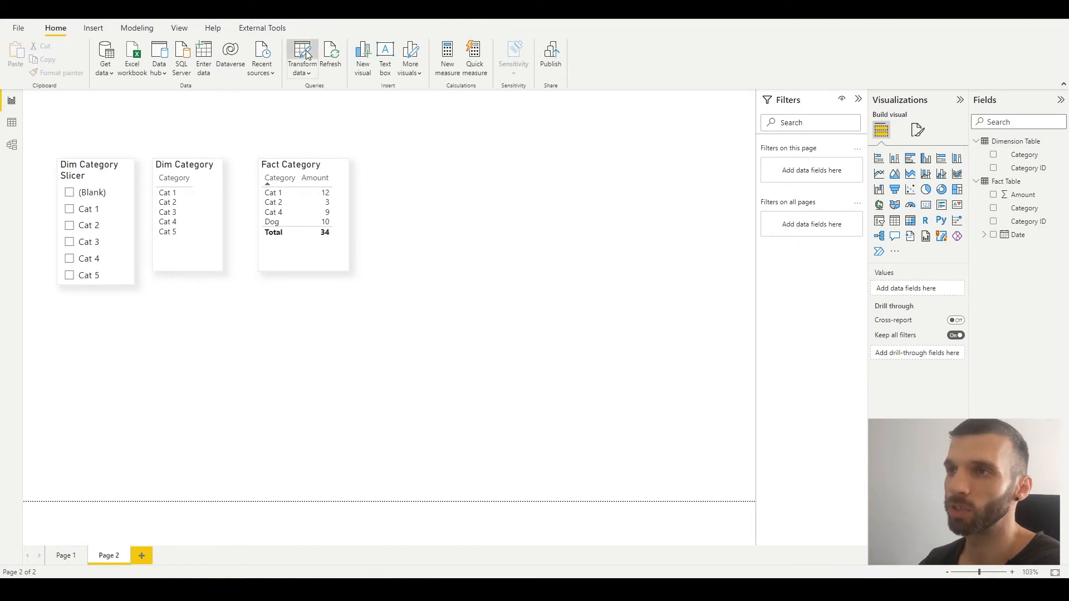
Clear Category and Category ID on fact row 7 and apply the change to the report.
click(301, 54)
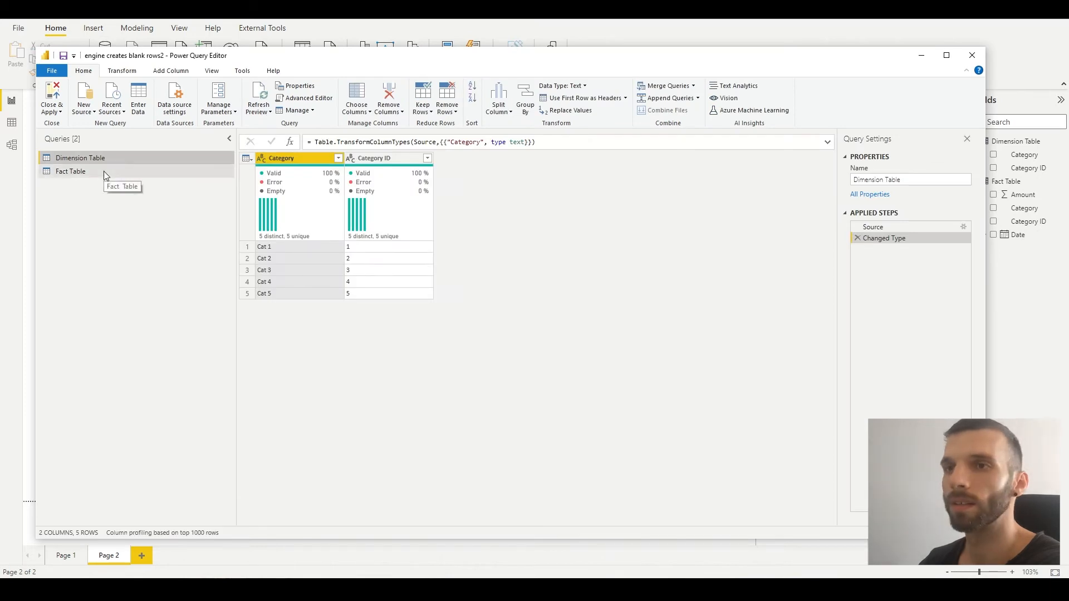
click(71, 172)
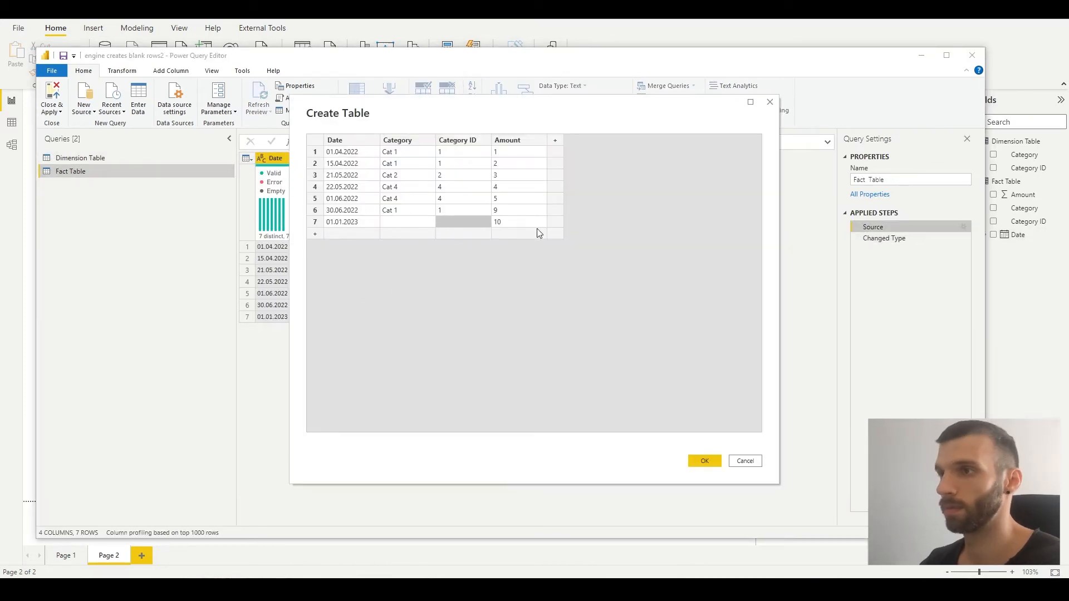
click(704, 461)
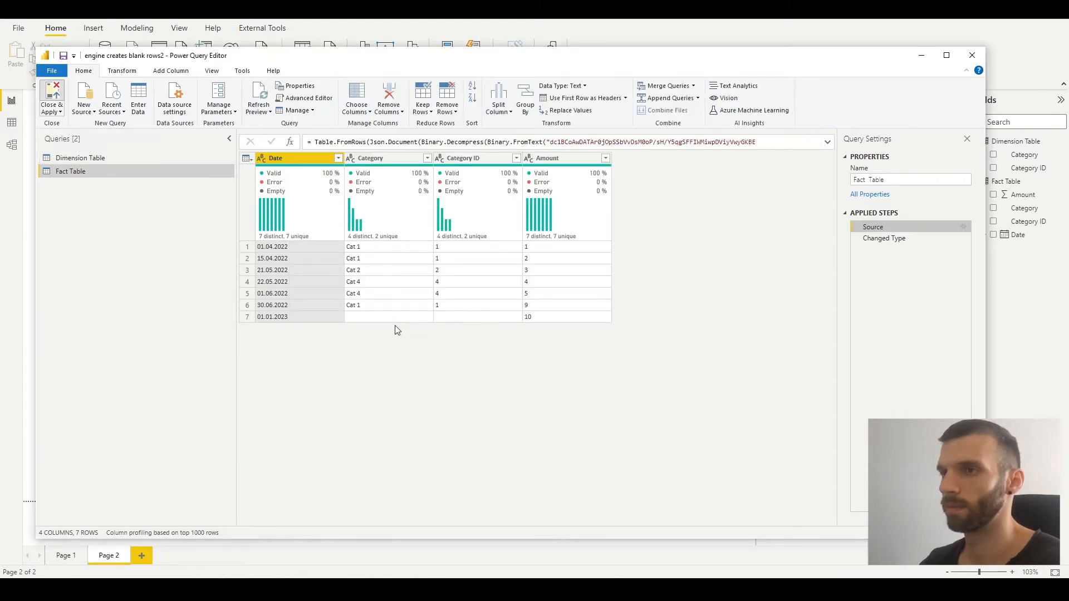
click(51, 99)
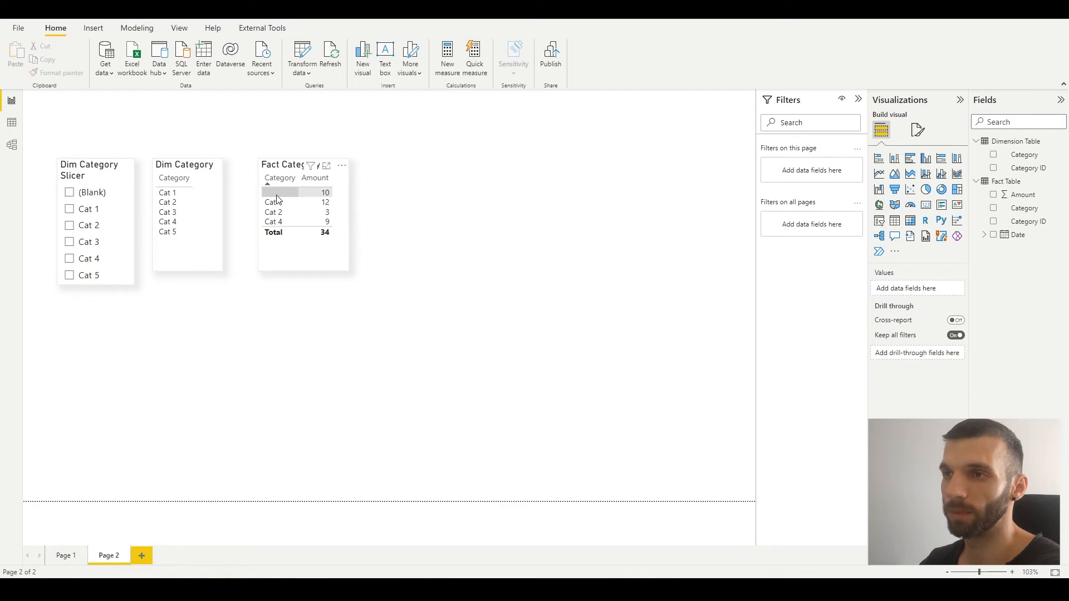
Reopen the query editor showing the Dimension Table query's five rows.
click(69, 193)
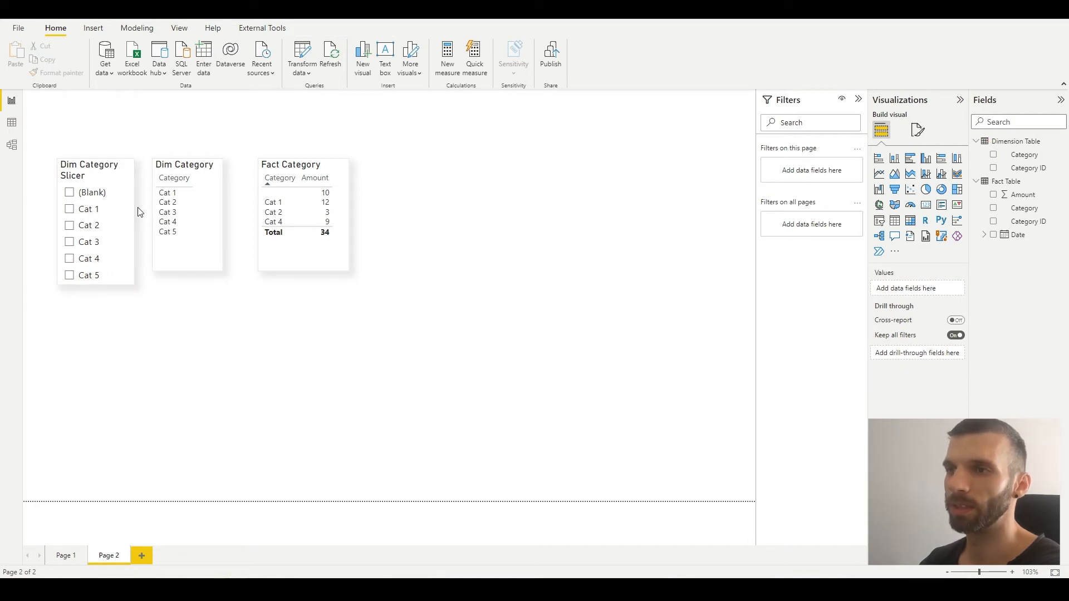
click(301, 55)
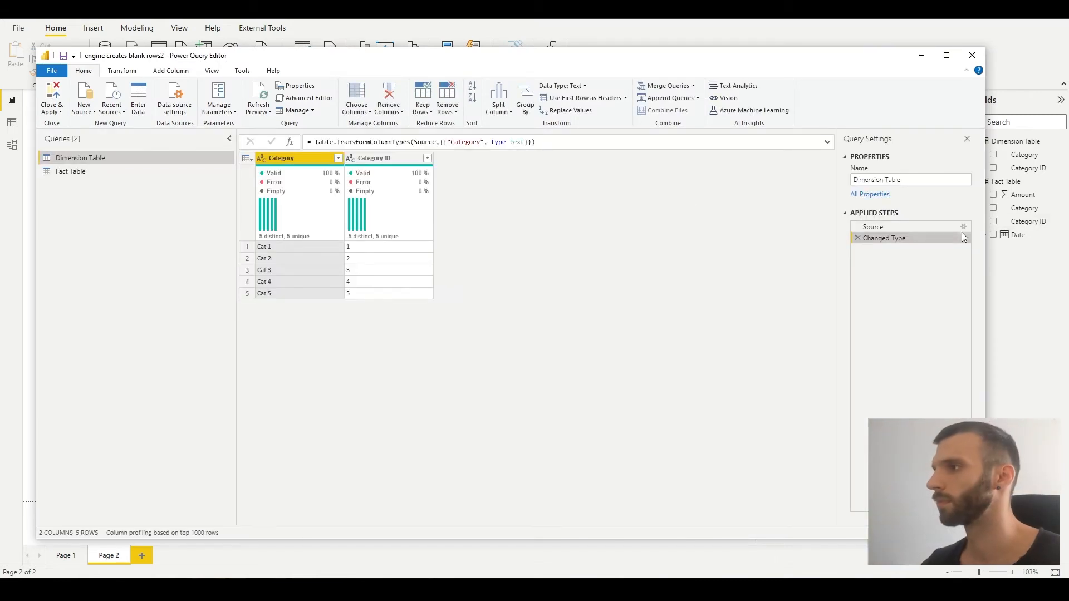
Enter a new fact row 01.01.2023, Donkey, 11 in the Fact Table source data.
click(71, 171)
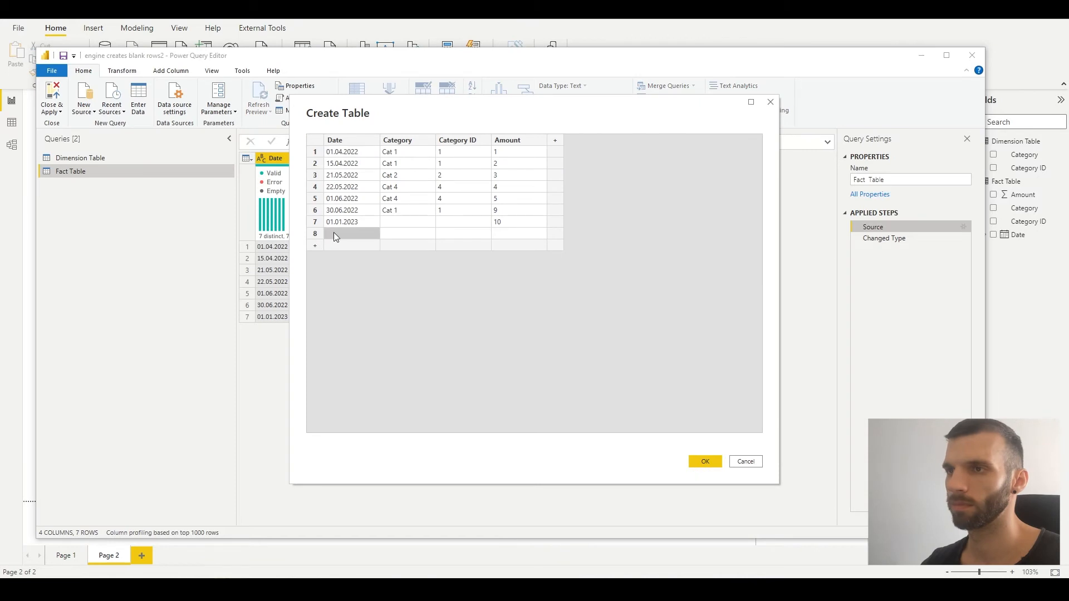
text(D0)
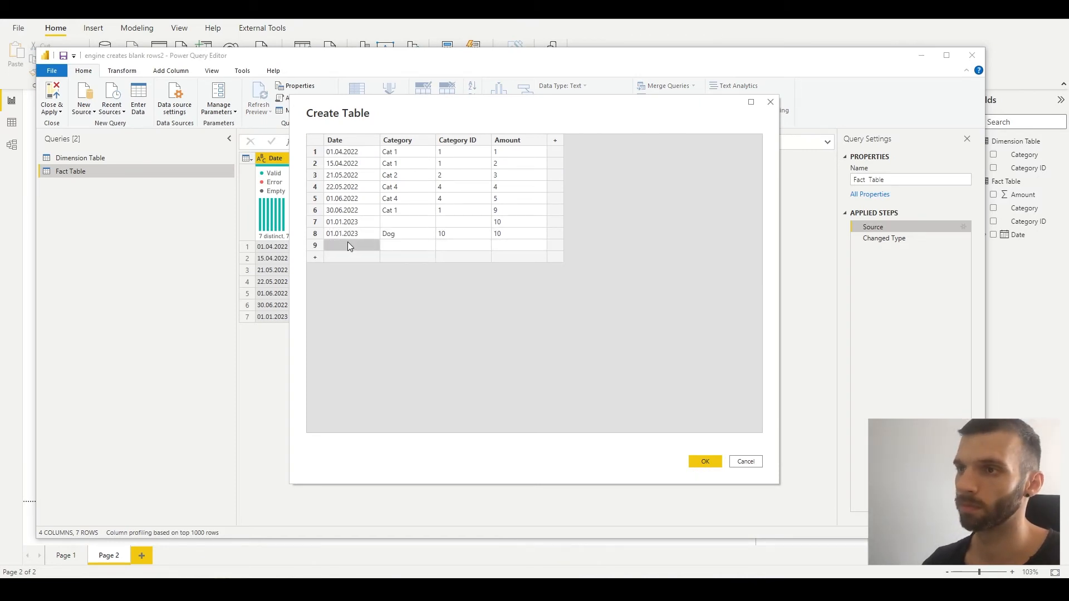
text(Donkey)
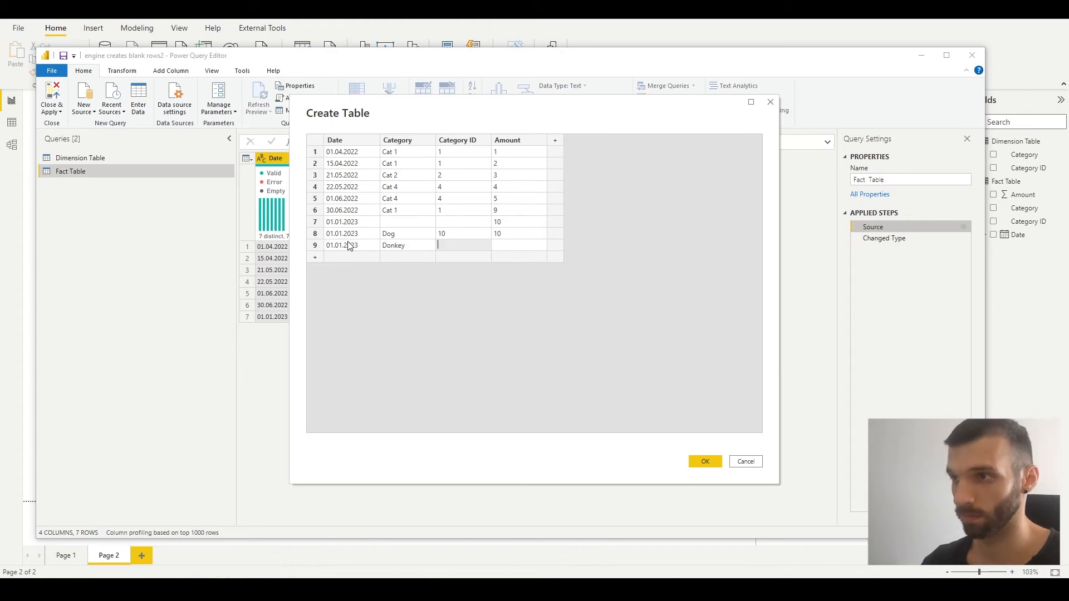
text(11)
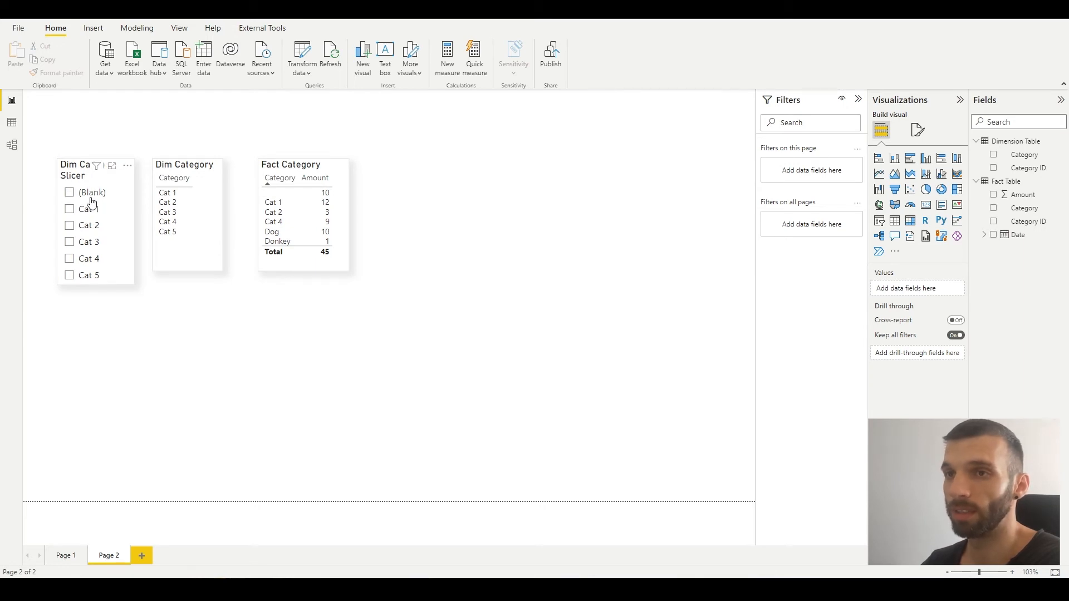
Select the Dim Category Slicer to show its visual-level Category filter.
click(69, 193)
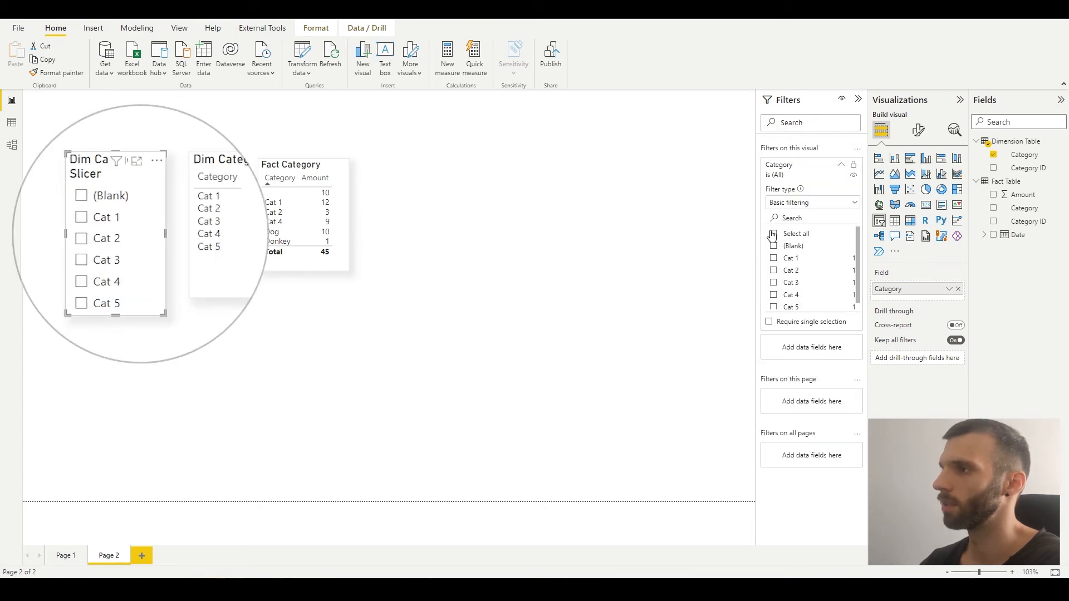
click(772, 246)
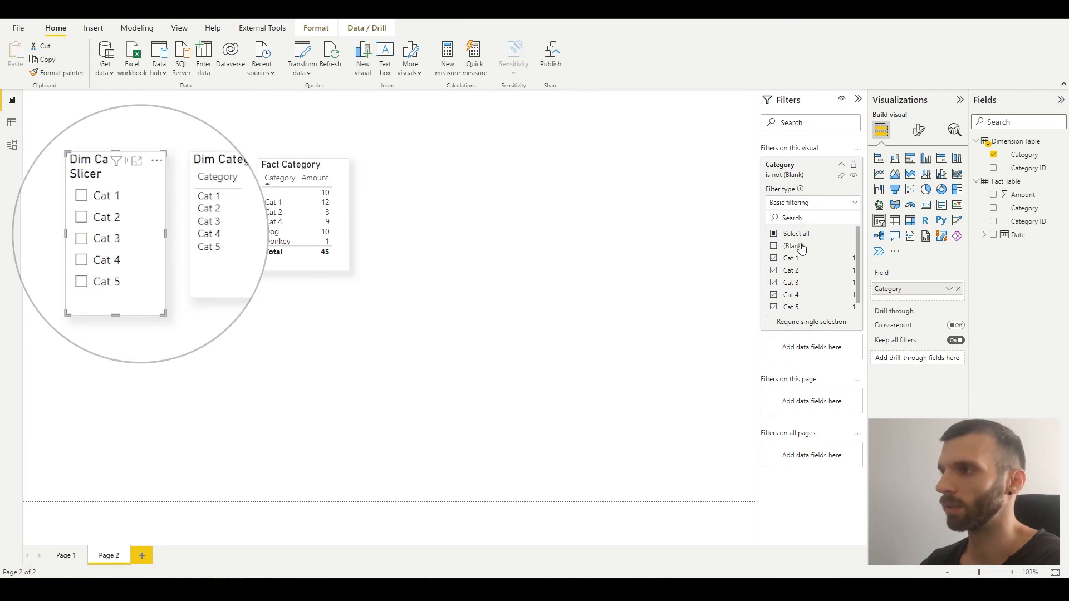
mouse_move(799, 303)
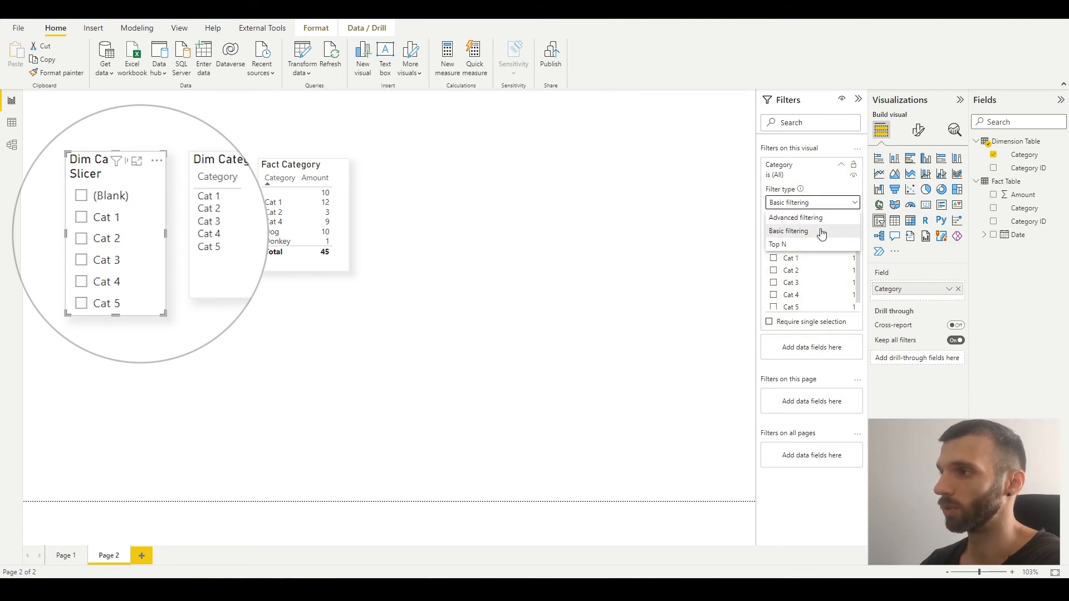
Set the slicer's Category filter to Advanced filtering and expand the condition list.
click(795, 217)
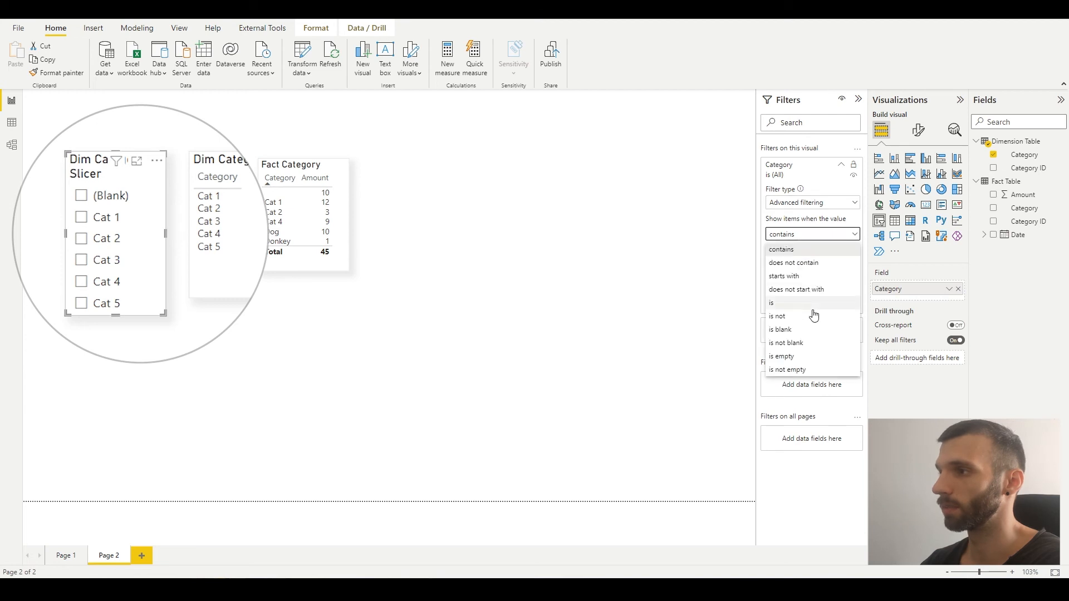
click(786, 343)
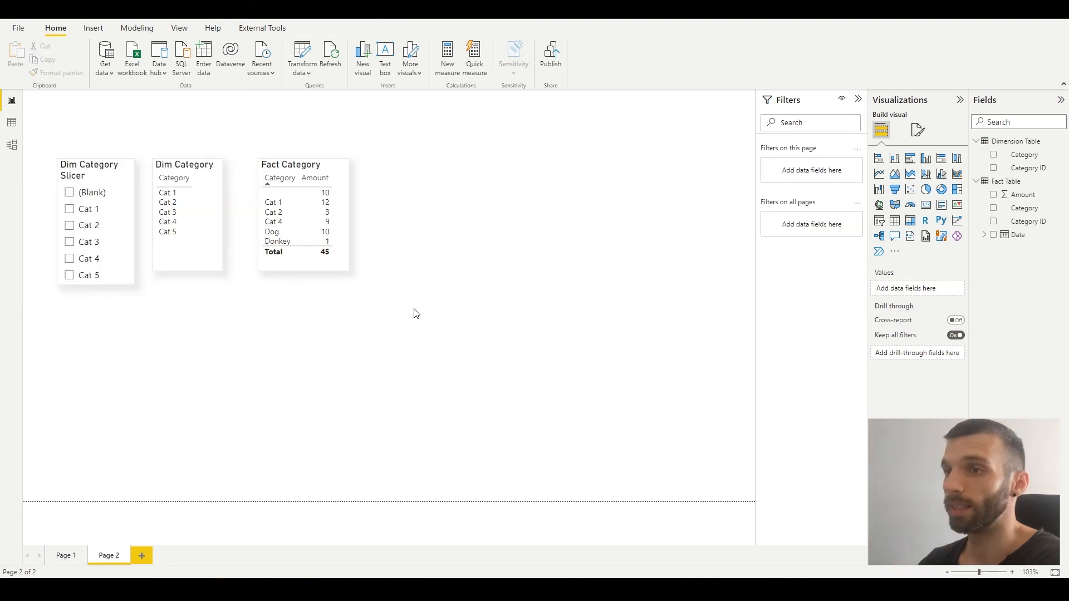
mouse_move(411, 311)
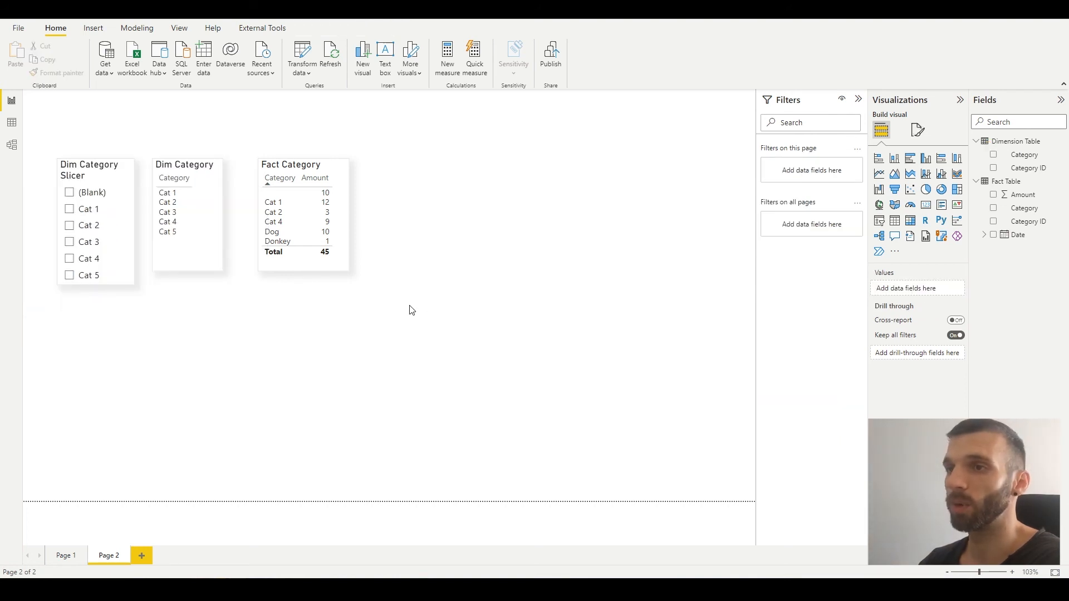
mouse_move(412, 321)
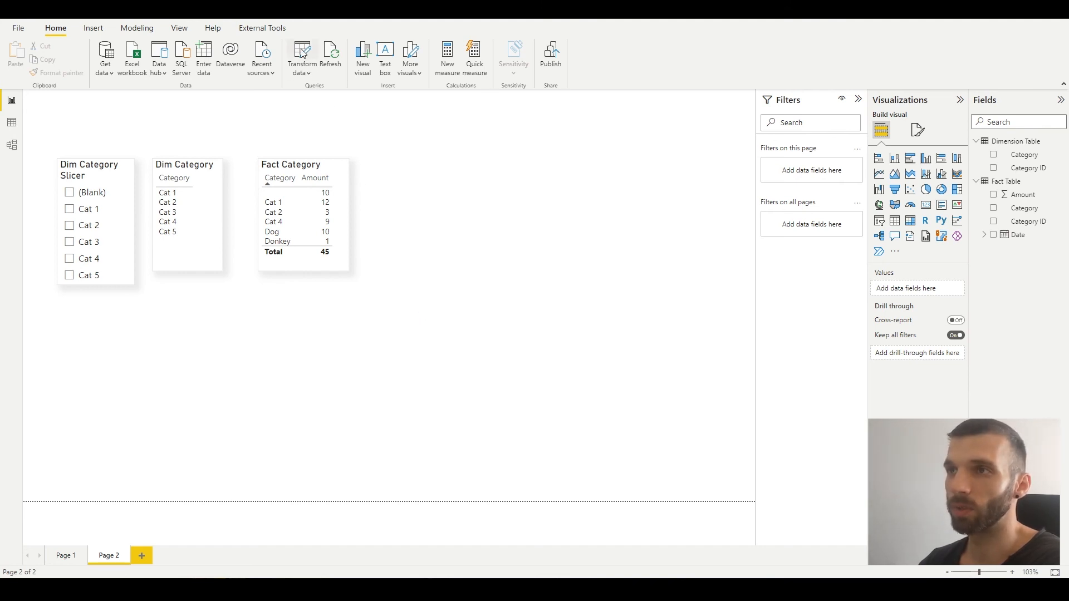
Start a Merge Queries operation from the Fact Table query in the query editor.
click(299, 56)
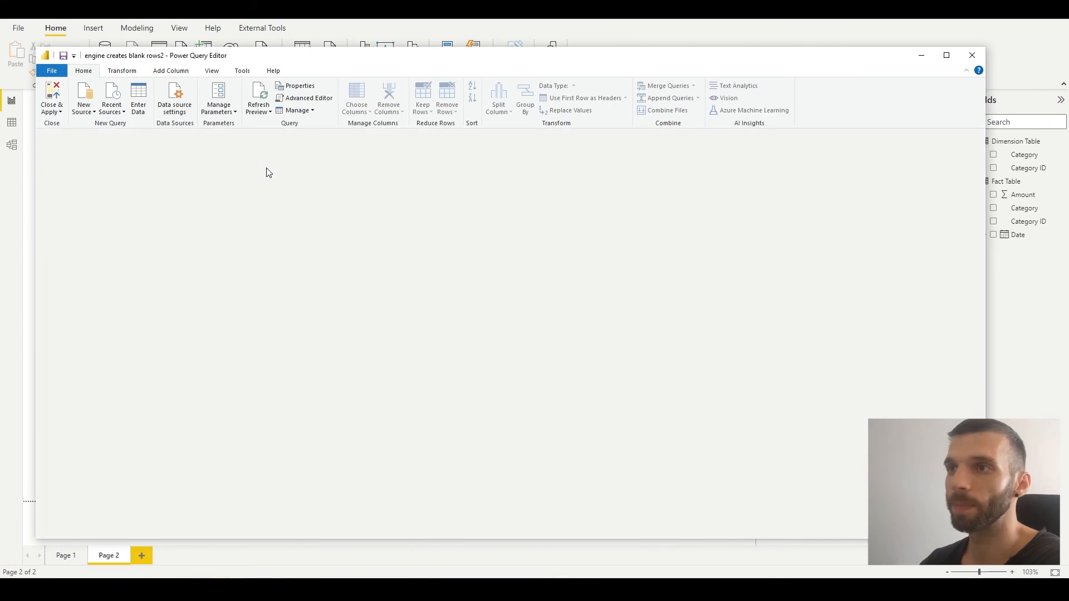
click(80, 157)
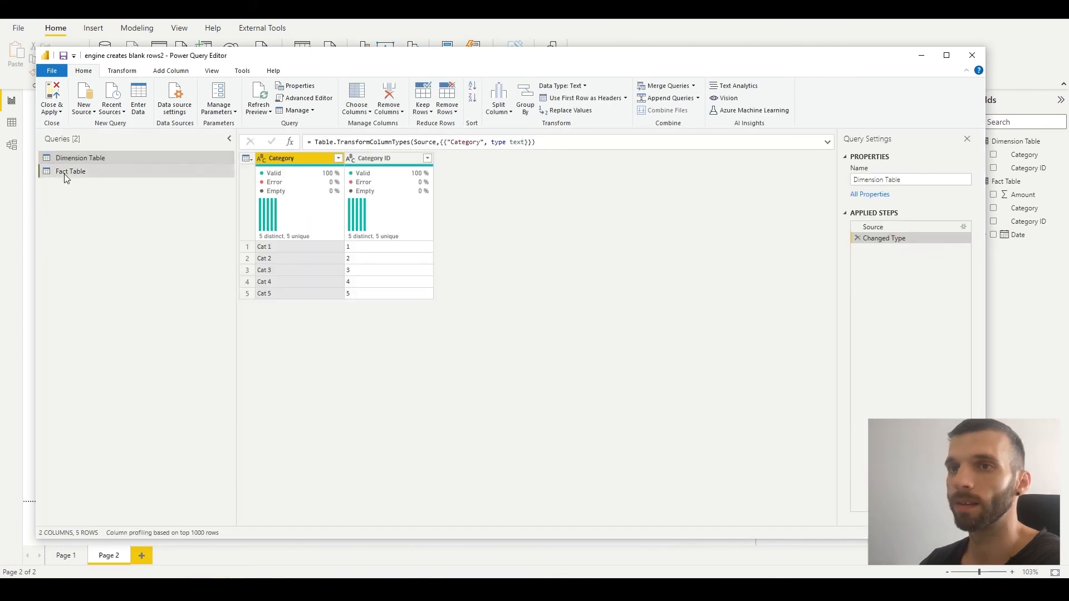
click(71, 171)
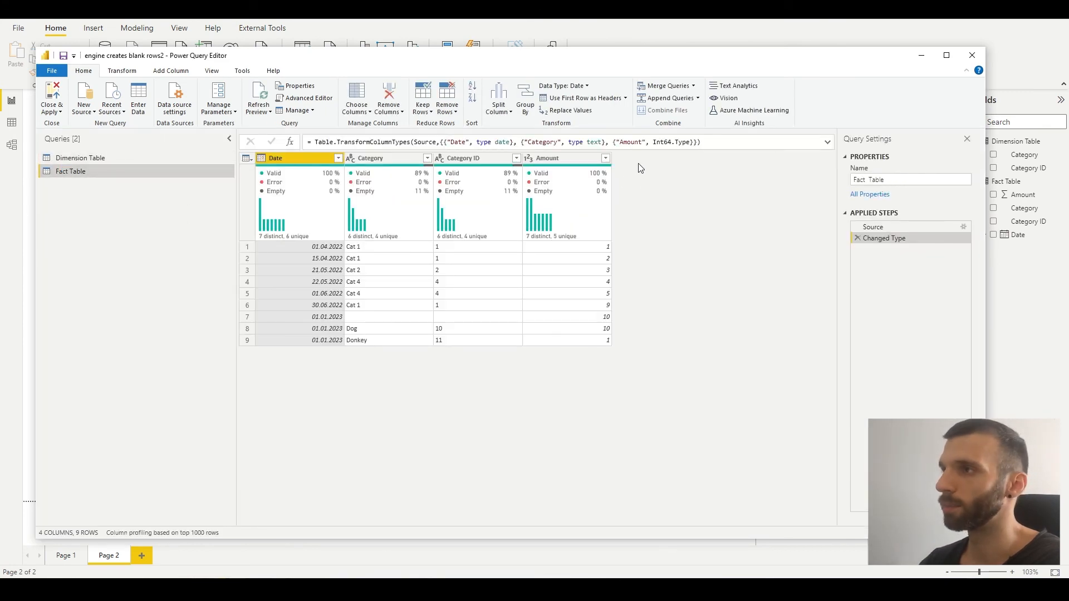
click(693, 86)
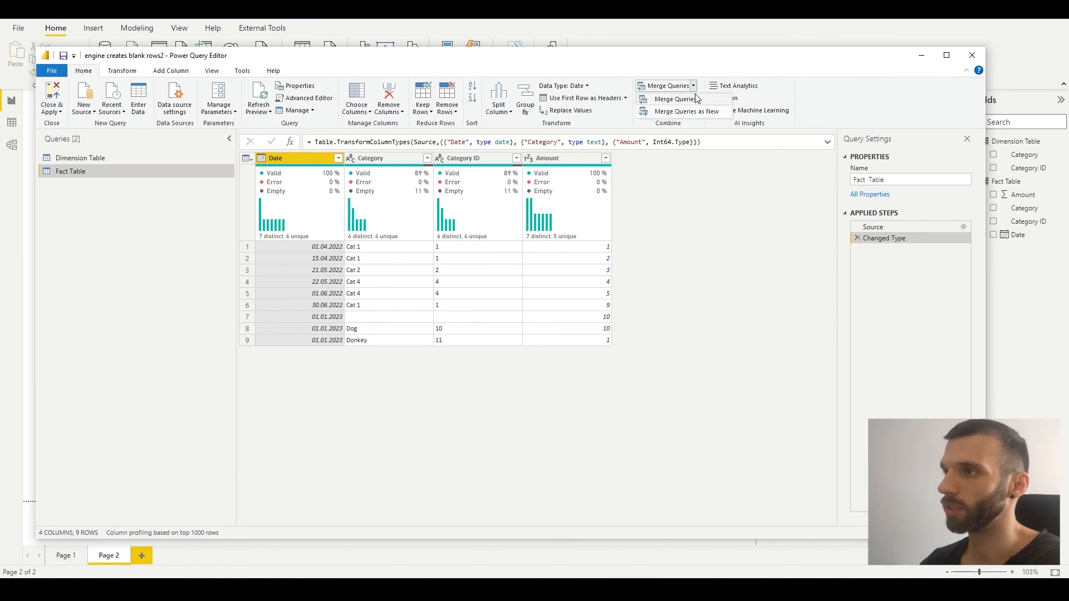
click(662, 86)
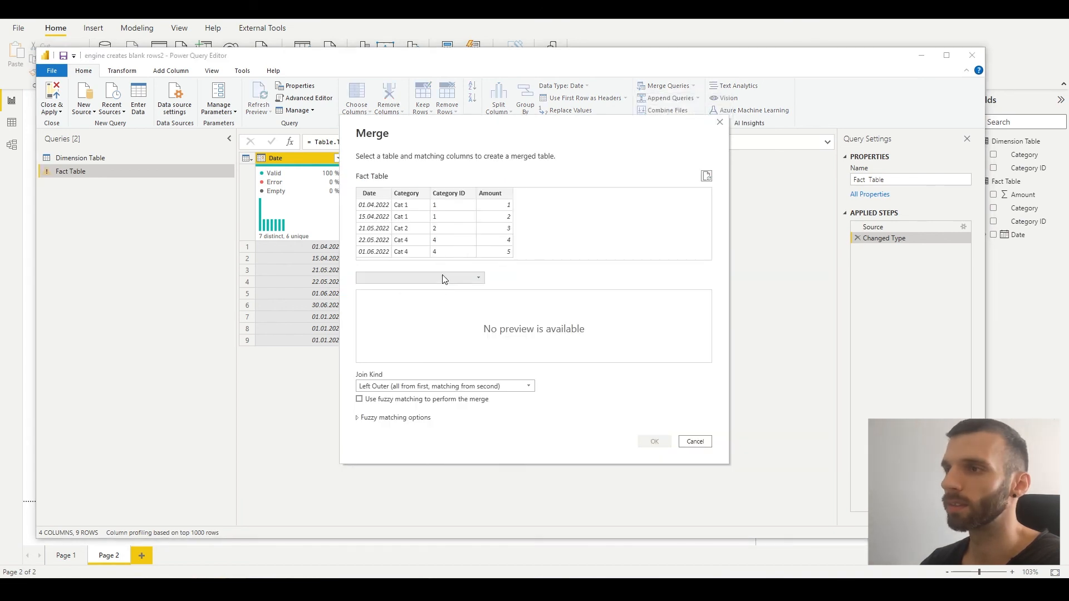
Merge with Dimension Table on Category ID (left outer) and expand only its Category column.
click(419, 277)
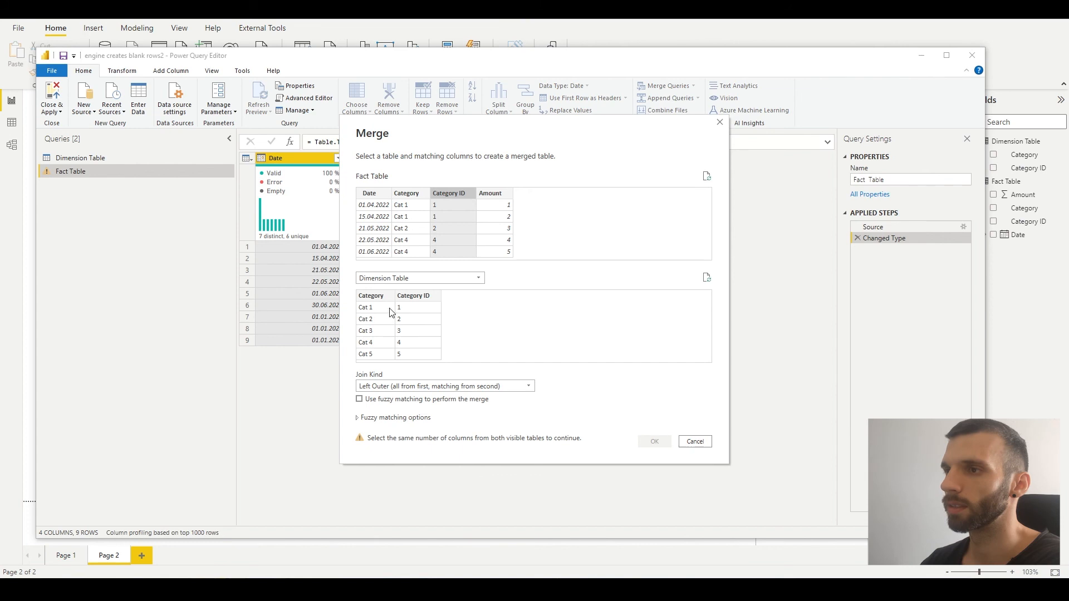
click(652, 441)
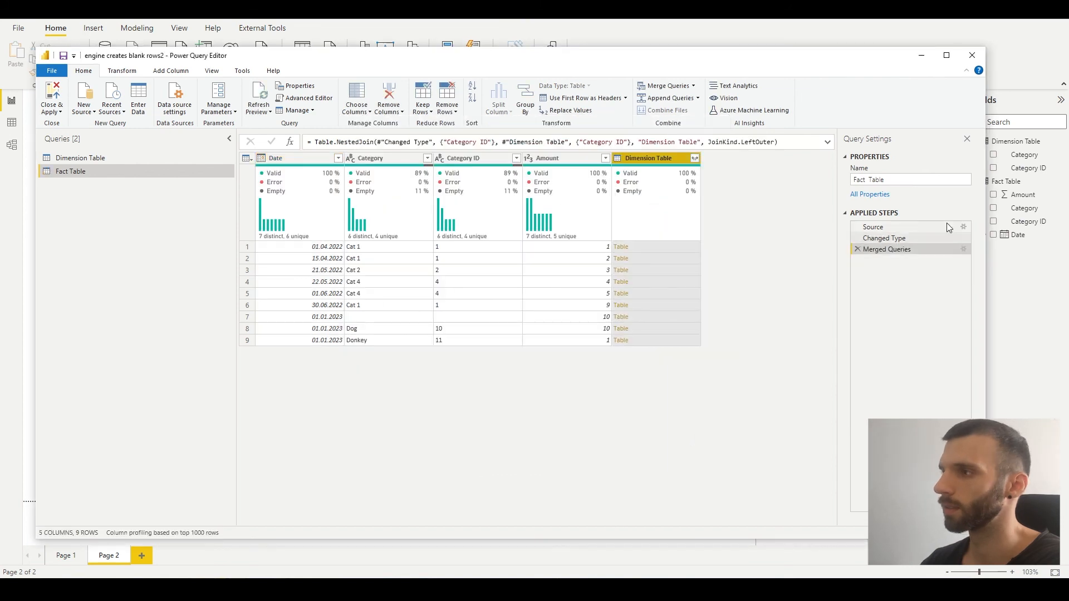
click(695, 157)
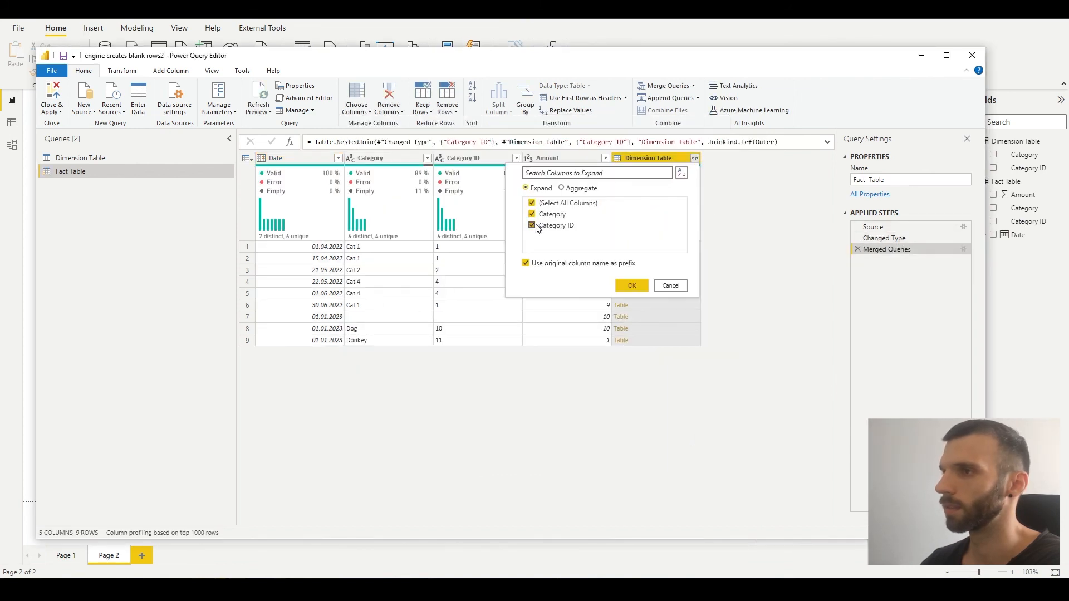
click(630, 285)
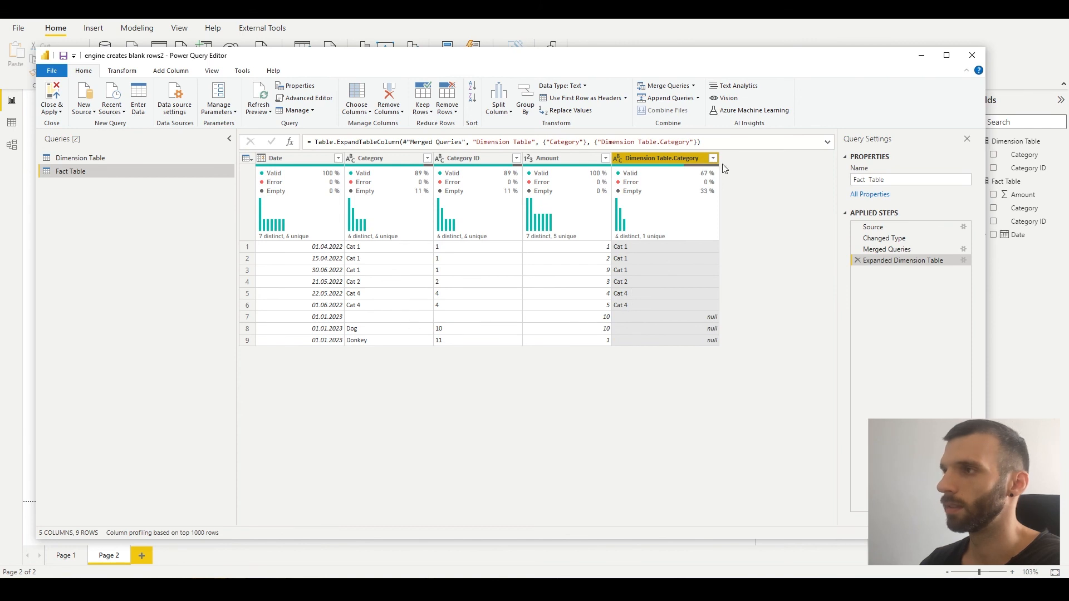
click(713, 157)
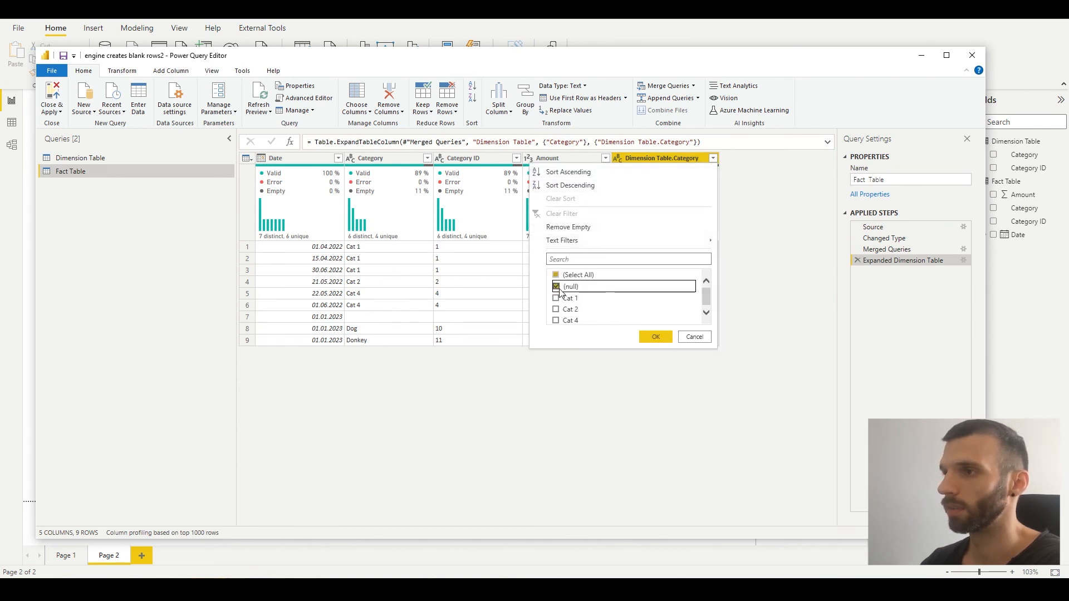
Keep only rows with a null Dimension Table.Category and Close & Apply to the report.
click(654, 337)
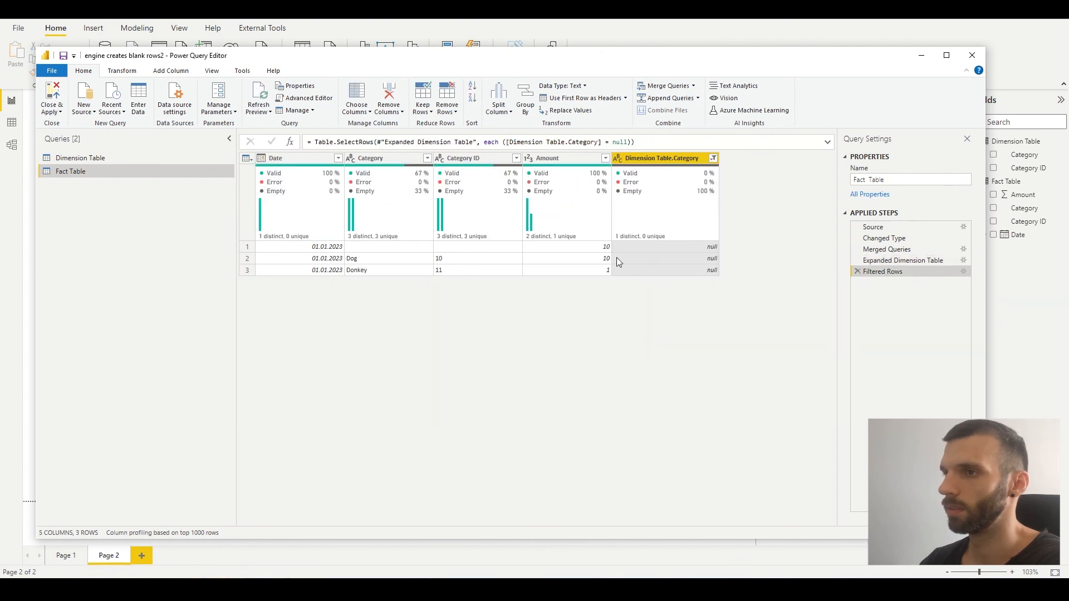
mouse_move(728, 225)
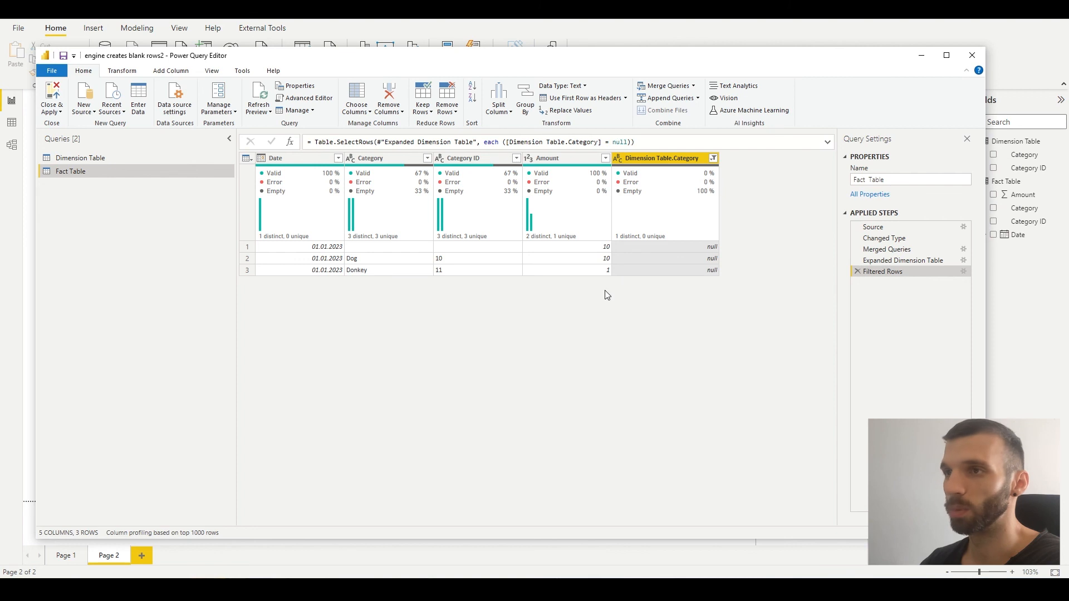
click(51, 98)
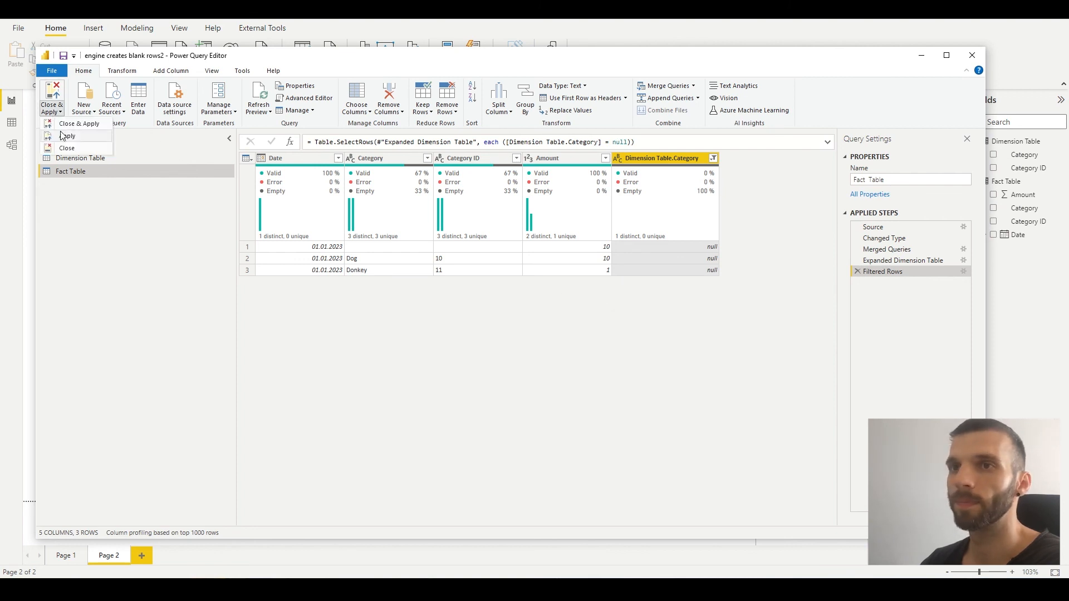
click(79, 124)
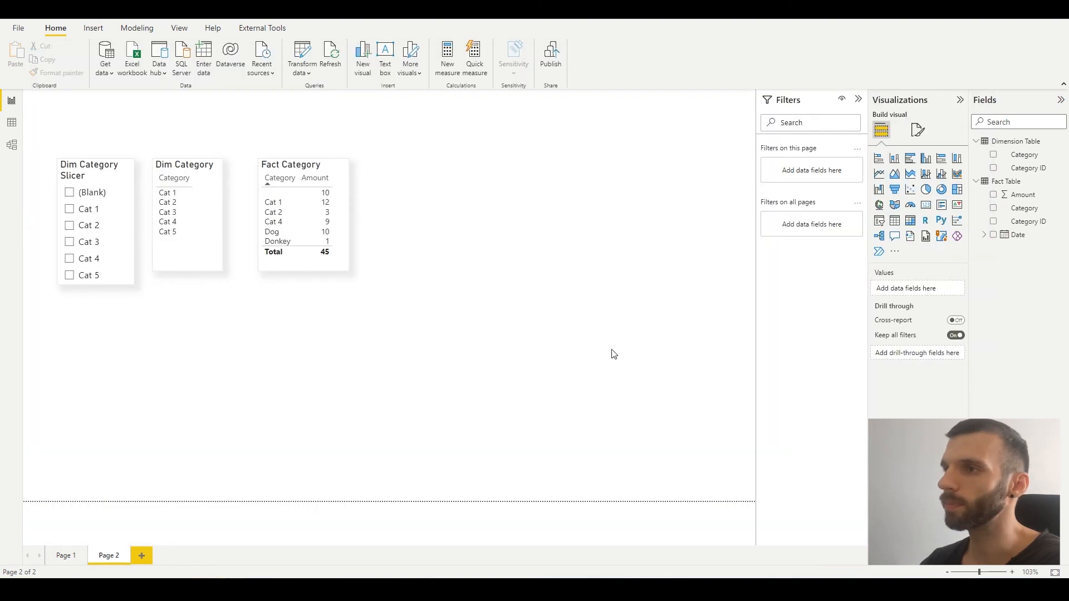